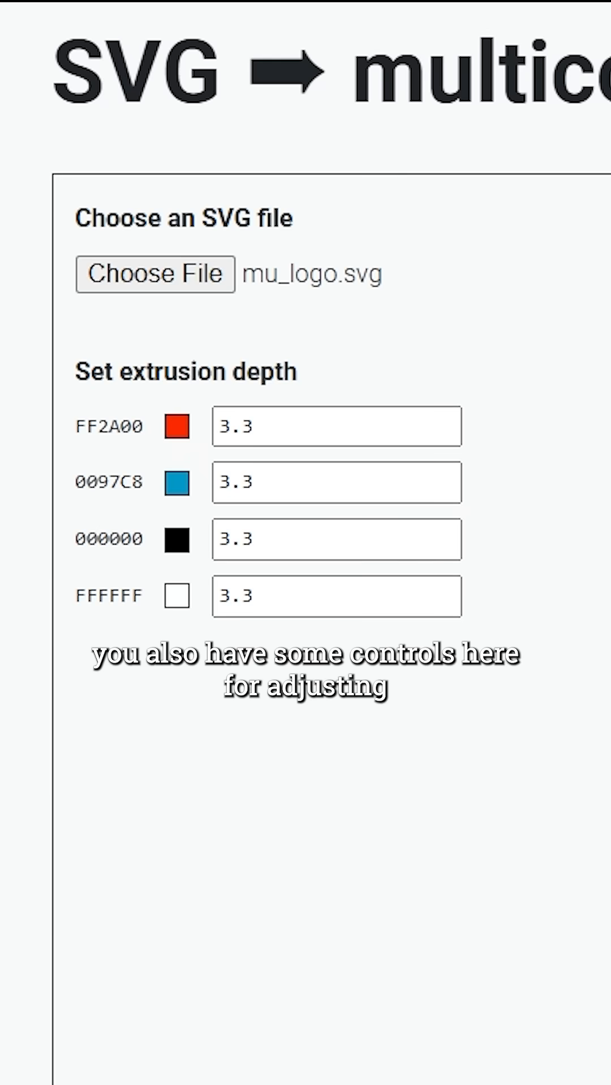
{"action": "left_click", "coordinate": [336, 483]}
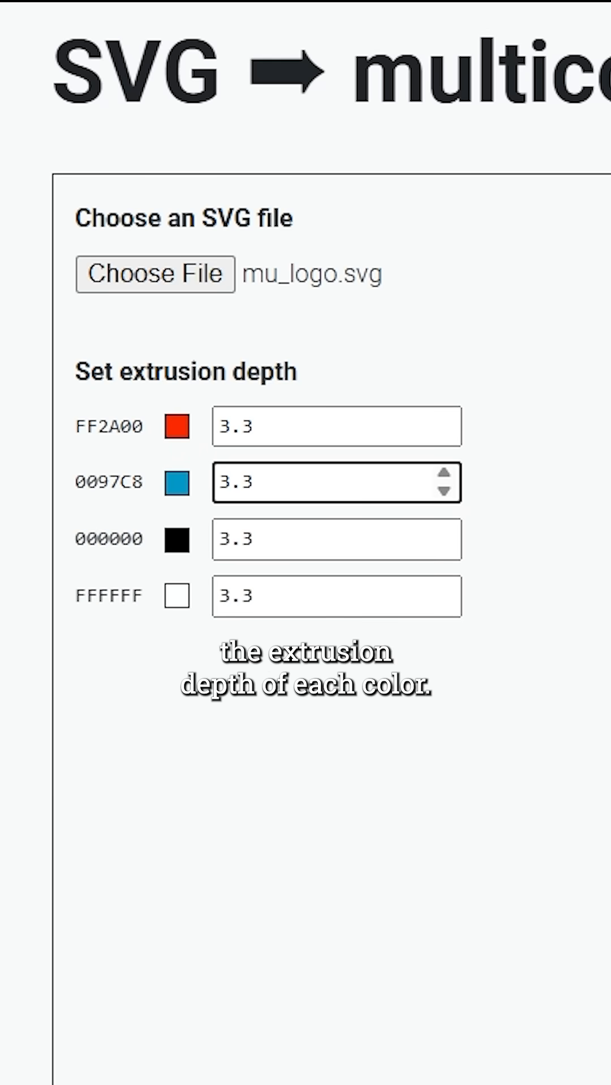